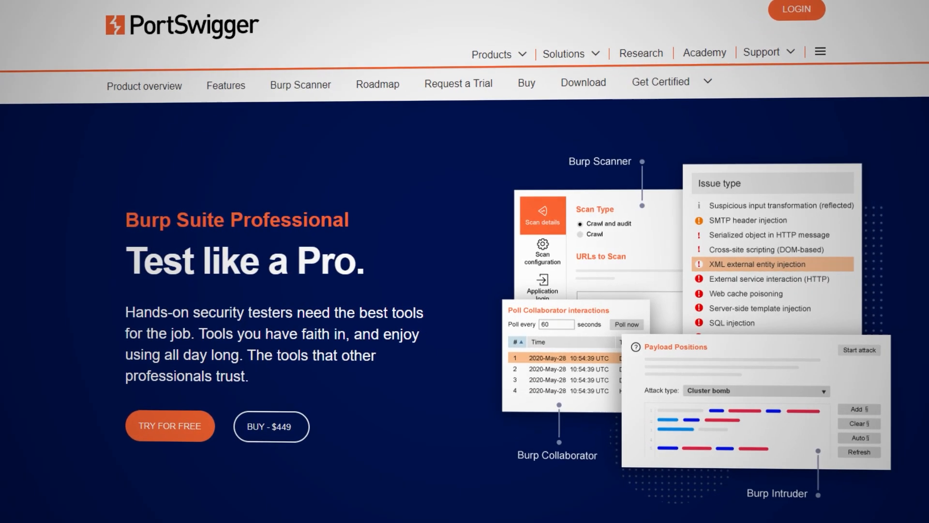
pyautogui.scroll(-3)
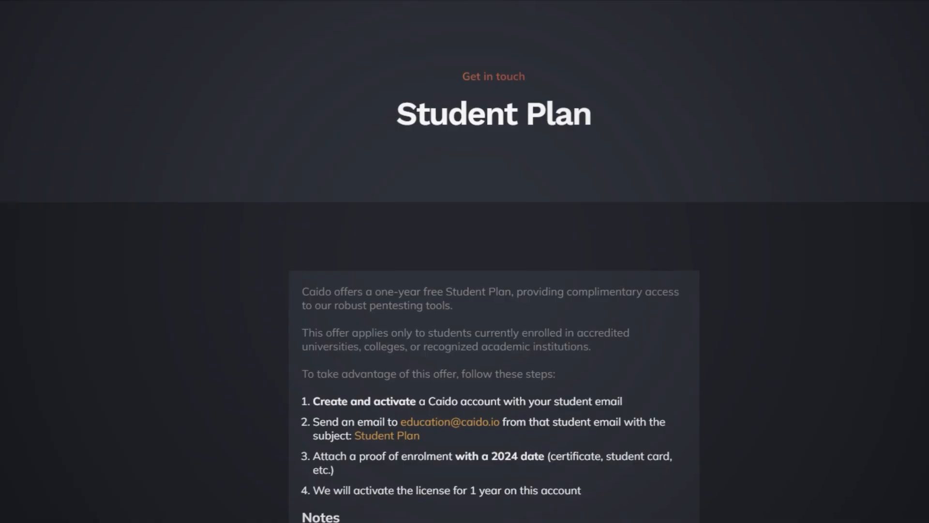
pyautogui.scroll(-3)
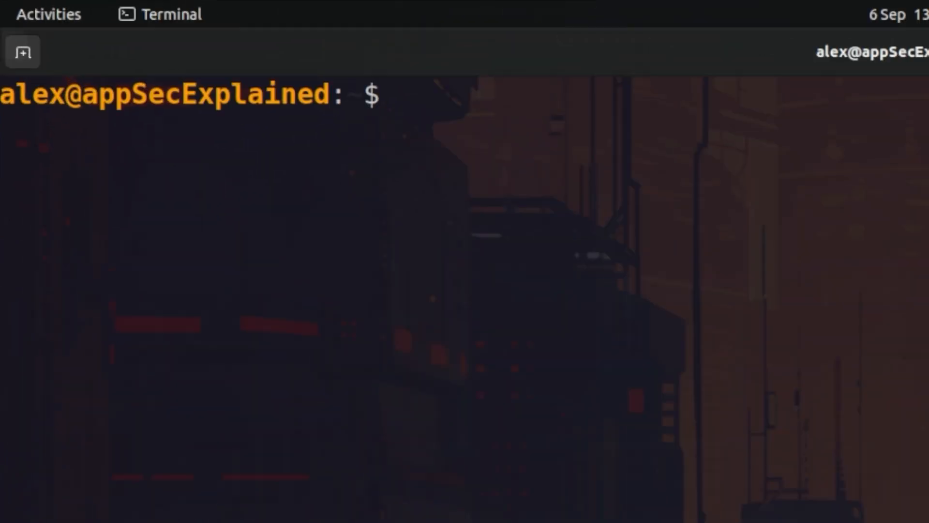
pyautogui.write('dirsea')
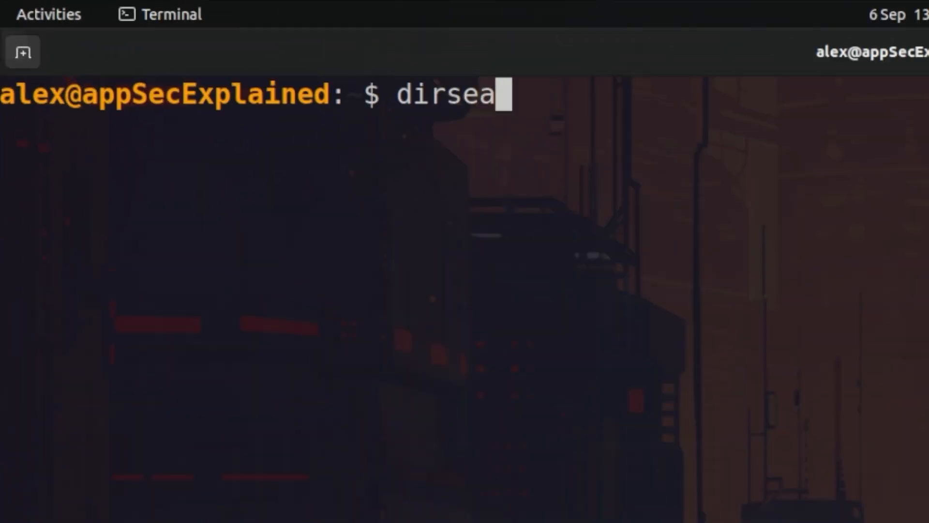
pyautogui.write('rch')
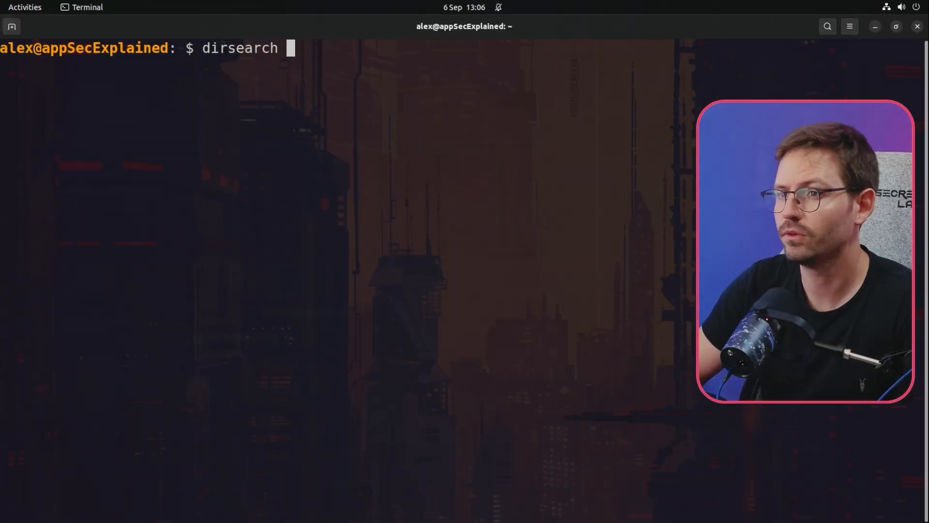
pyautogui.write('-u htt')
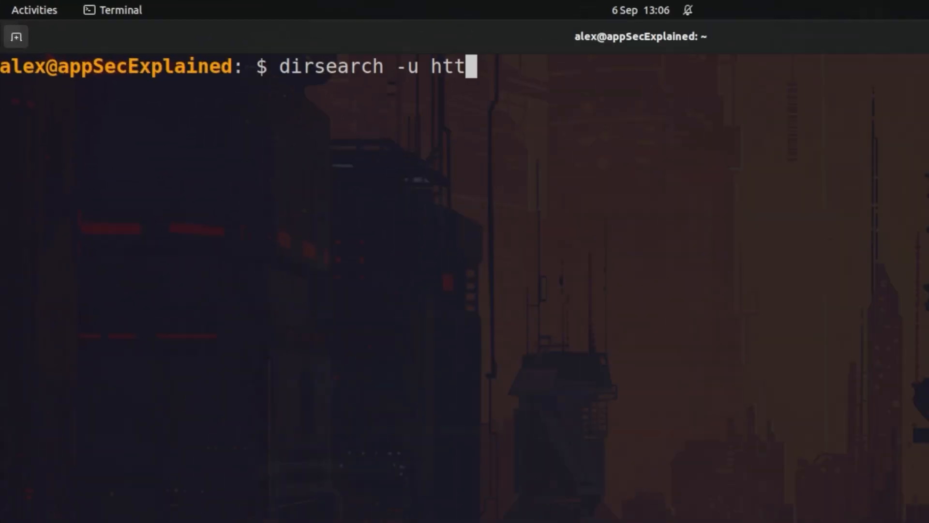
pyautogui.write('p')
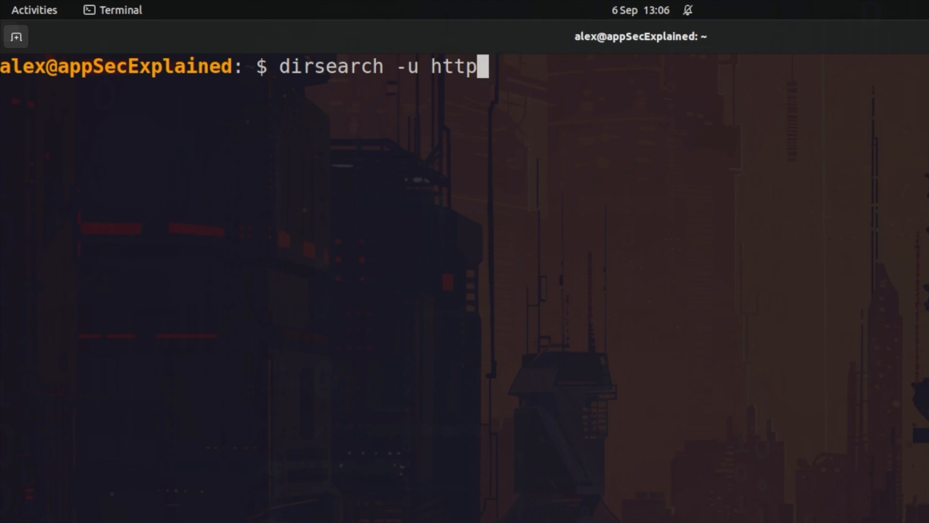
pyautogui.write('s://gina')
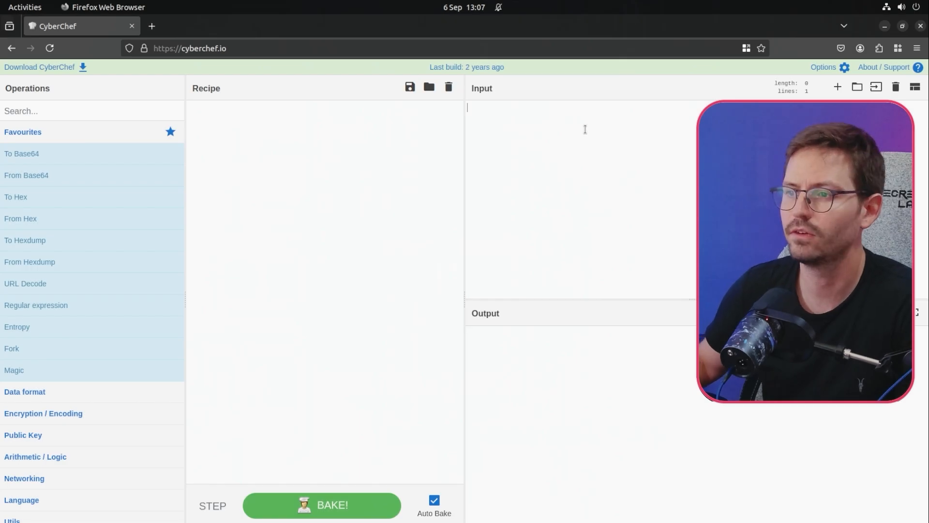
pyautogui.moveTo(609, 167)
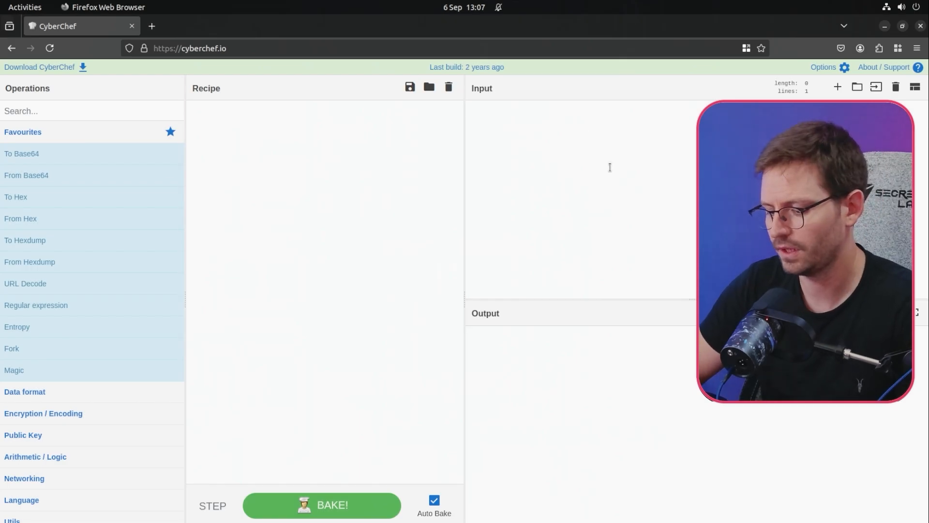
# - Enter the sample text 'jeremy at' into CyberChef's Input pane
pyautogui.write('jeremy at')
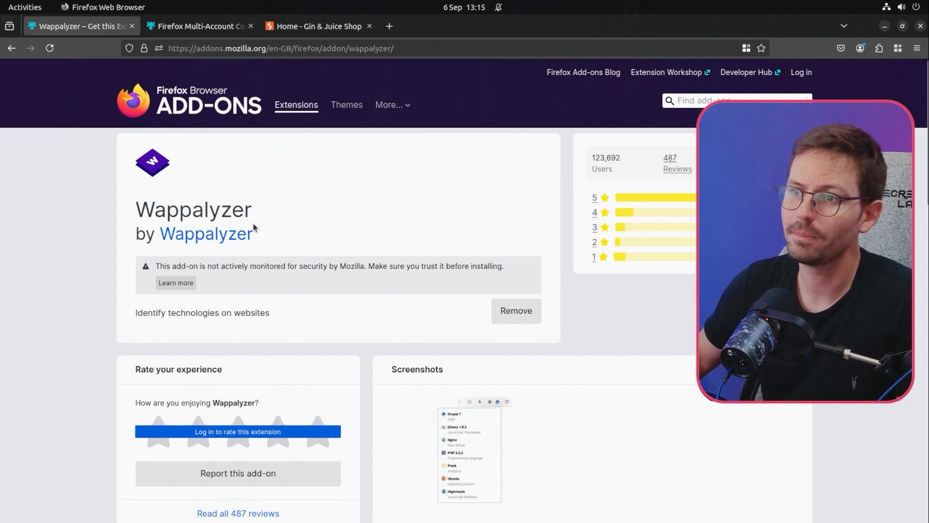
# - Look over the Multi-Account Containers and Wappalyzer add-on tabs, then show the Gin & Juice Shop
pyautogui.click(195, 26)
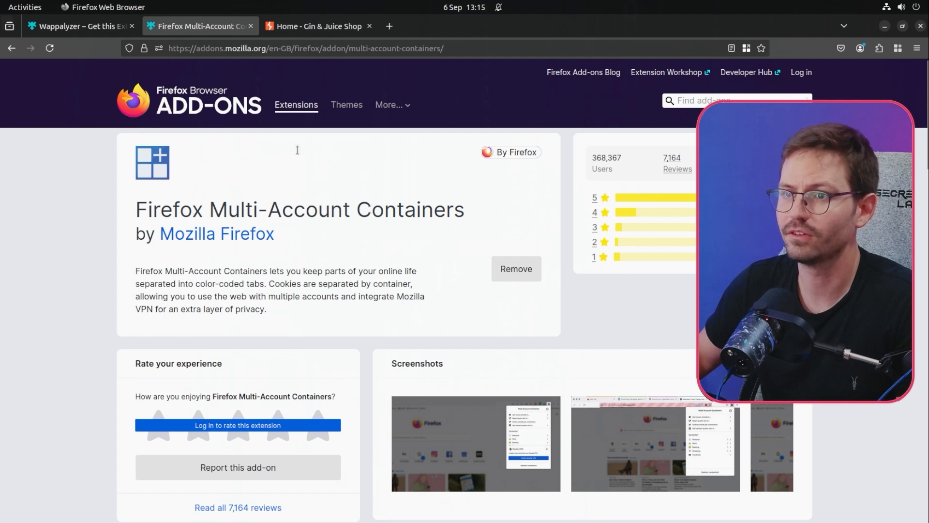
pyautogui.click(77, 25)
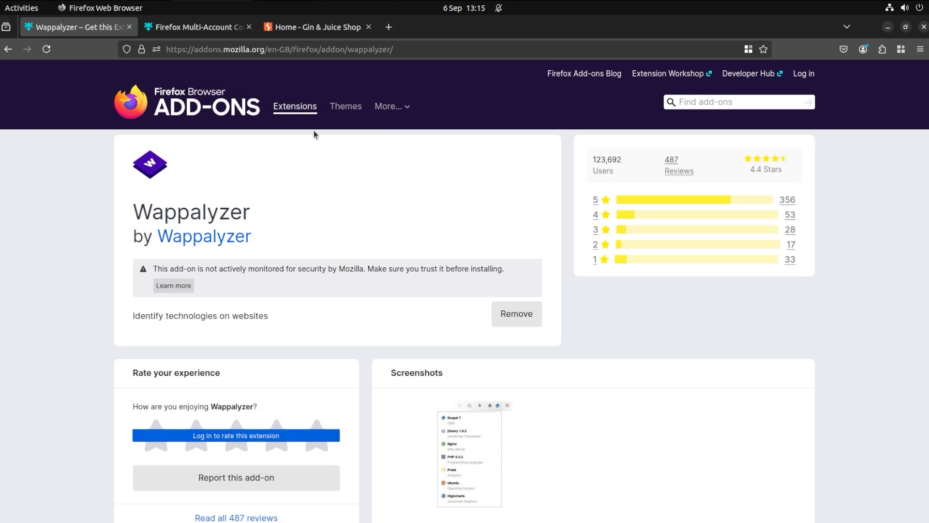
pyautogui.click(317, 27)
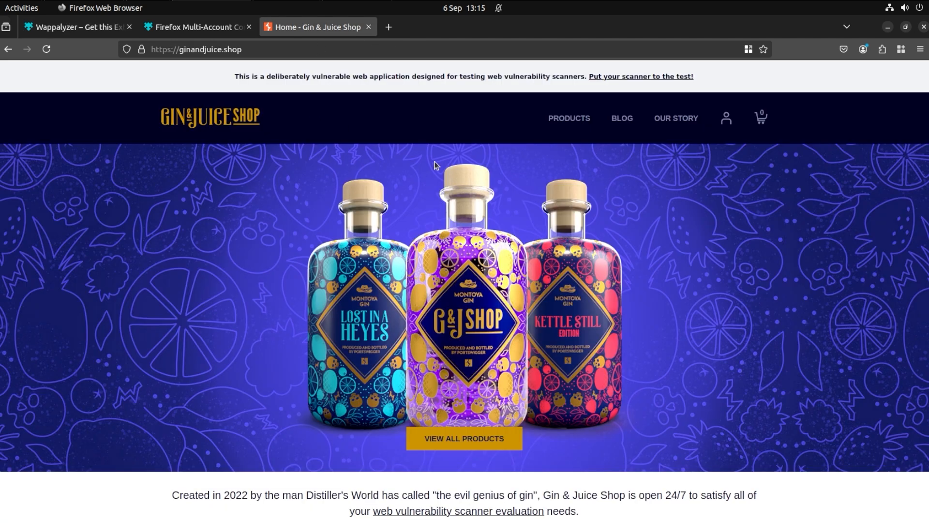
# - List Wappalyzer's detected technologies for Gin & Juice Shop: AngularJS, React, AWS and Amazon ALB
pyautogui.click(881, 49)
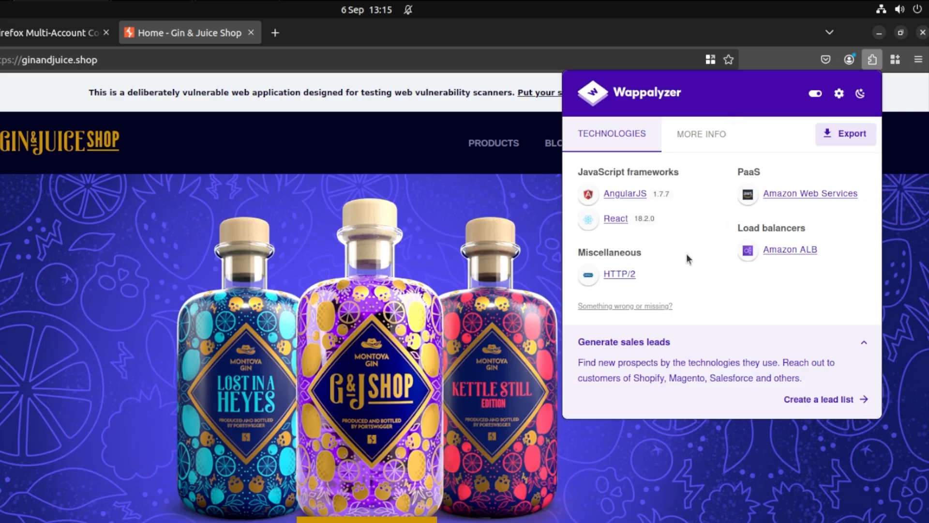
pyautogui.moveTo(715, 289)
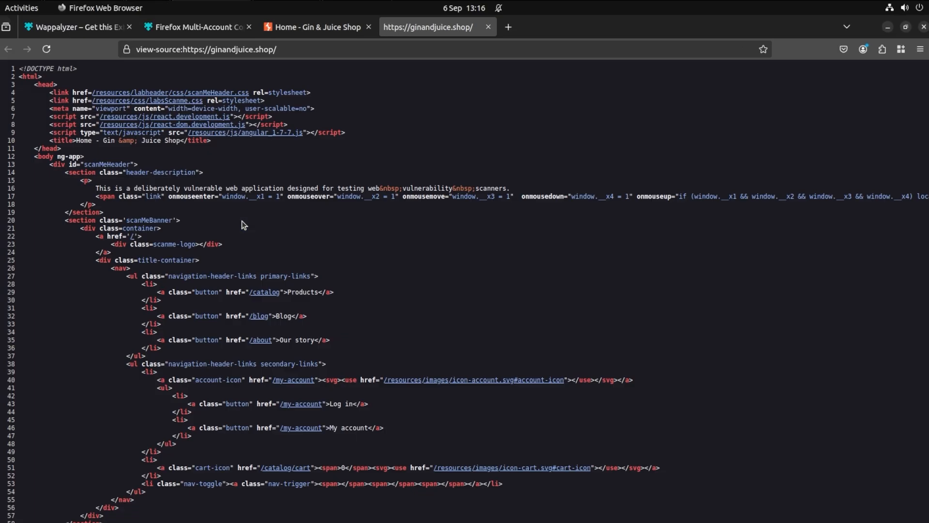
pyautogui.scroll(-3)
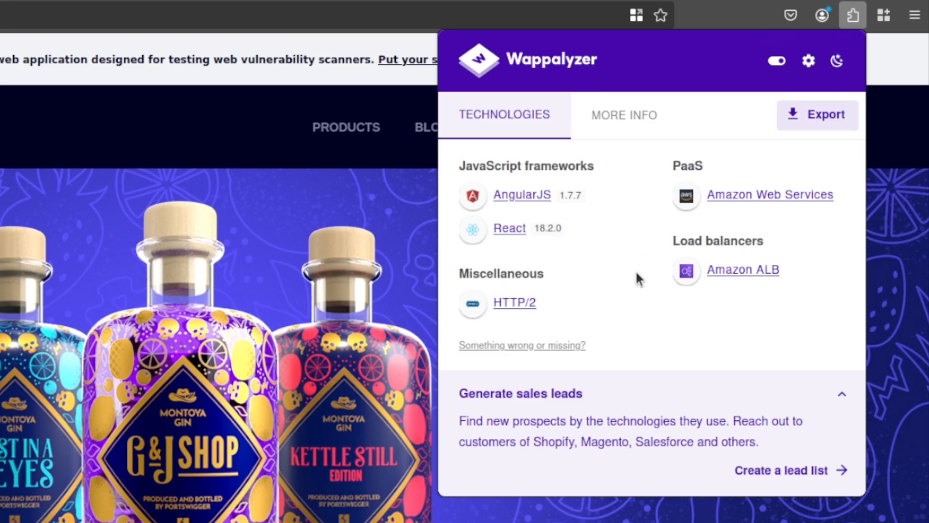
pyautogui.moveTo(620, 286)
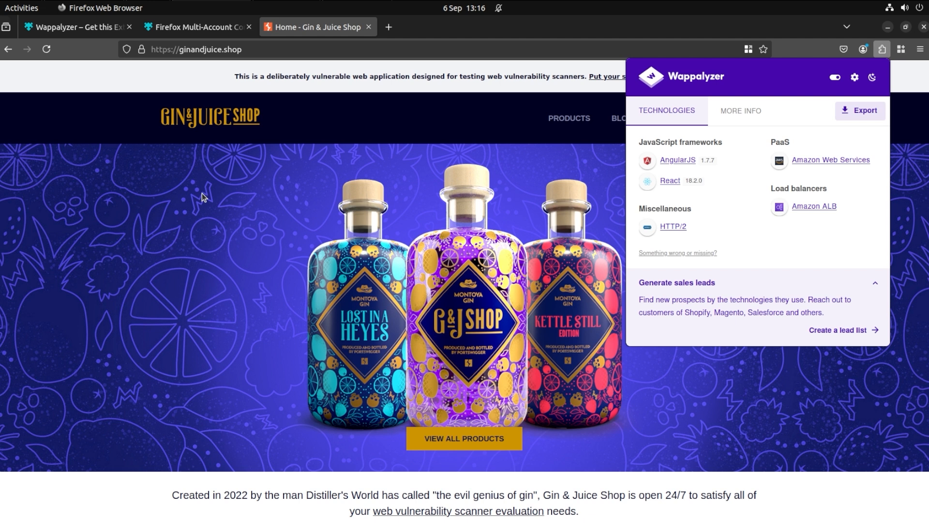
pyautogui.moveTo(146, 191)
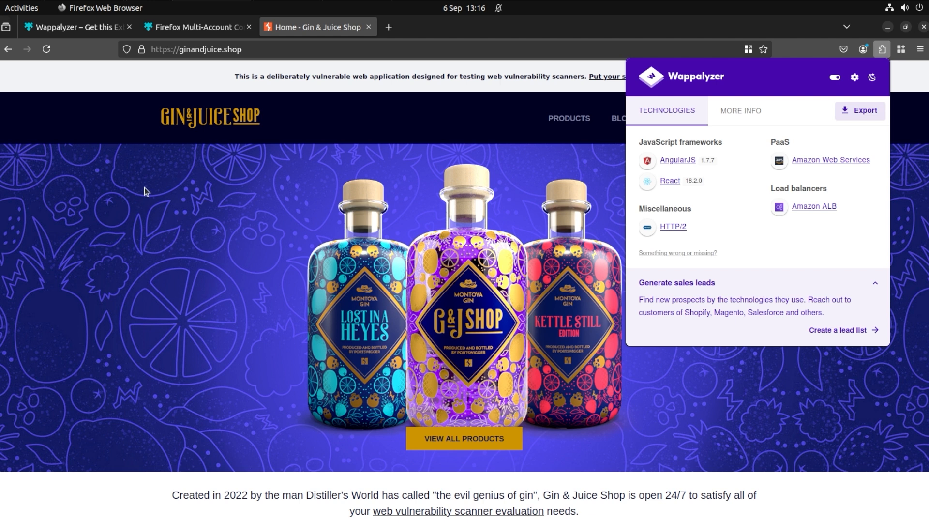
pyautogui.click(196, 27)
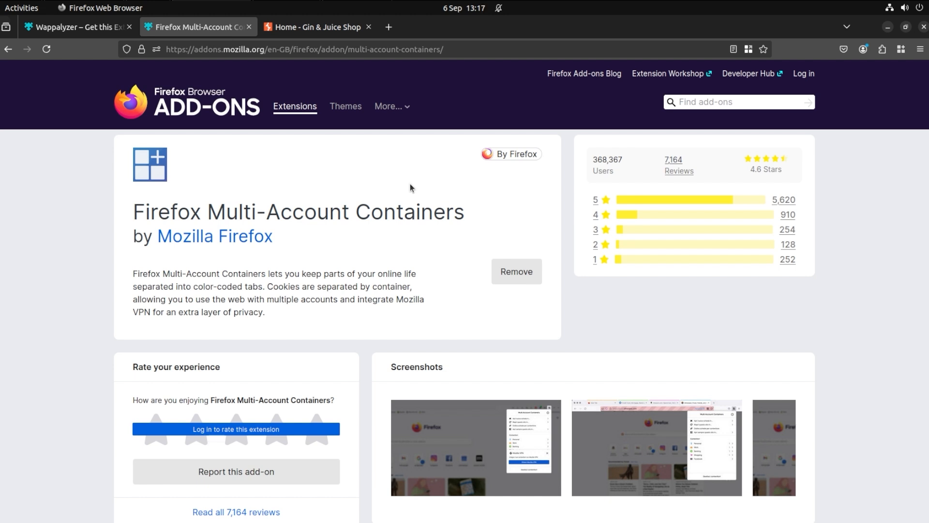
pyautogui.moveTo(378, 182)
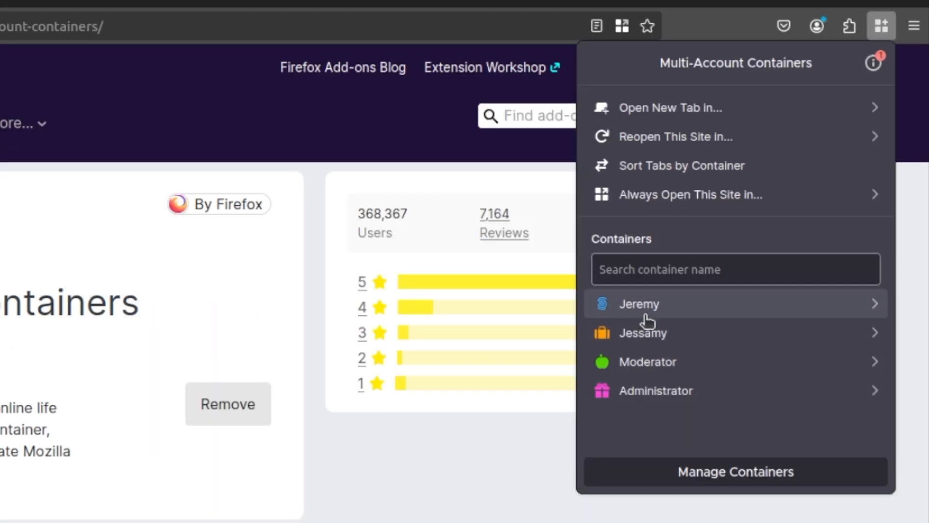
pyautogui.moveTo(650, 317)
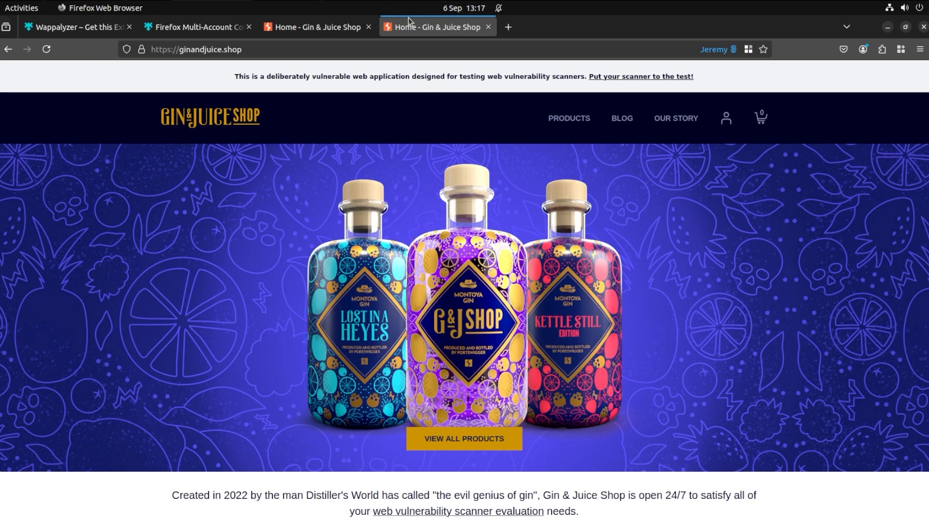
# - Open the shop in a second container, log in on the first, and reuse the account URL
pyautogui.click(900, 50)
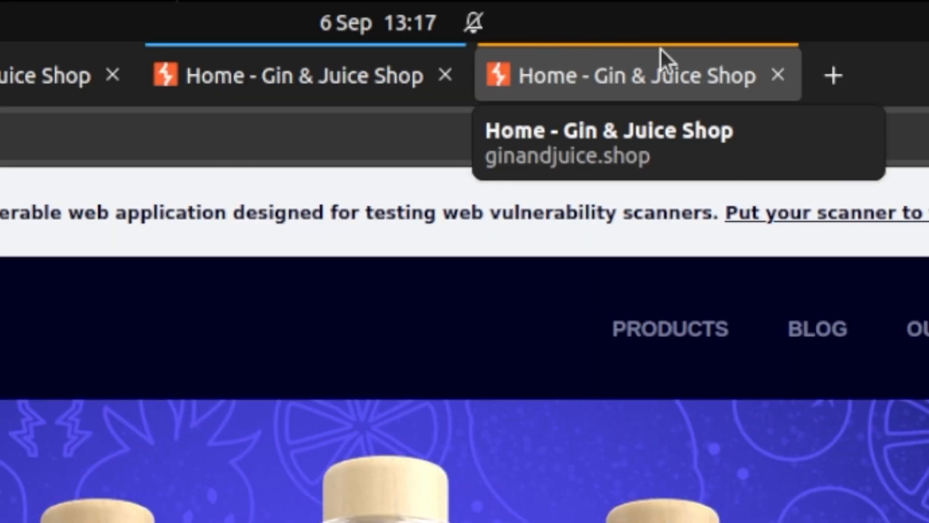
pyautogui.moveTo(651, 95)
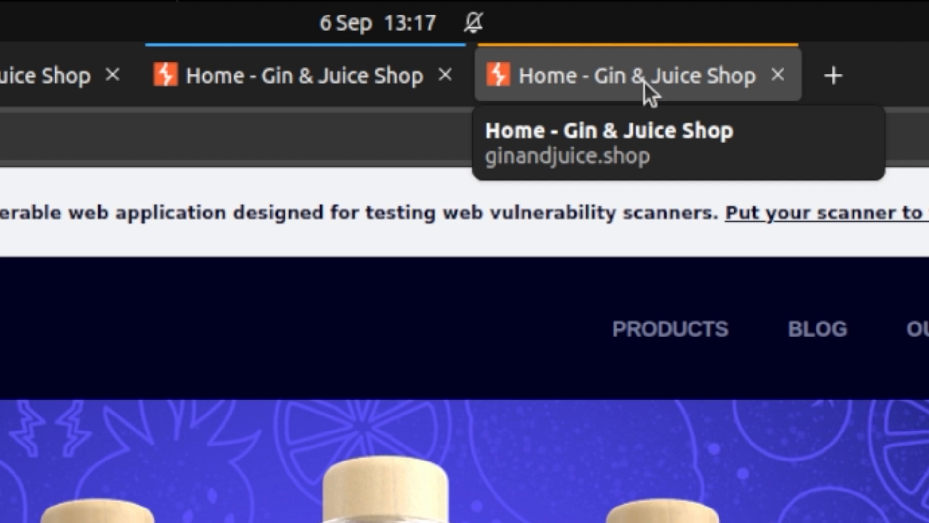
pyautogui.click(296, 75)
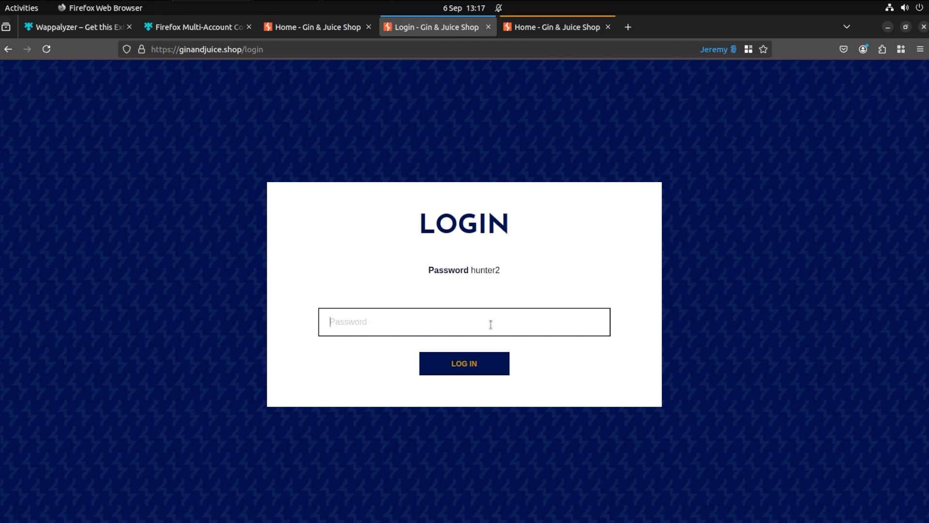
pyautogui.click(464, 364)
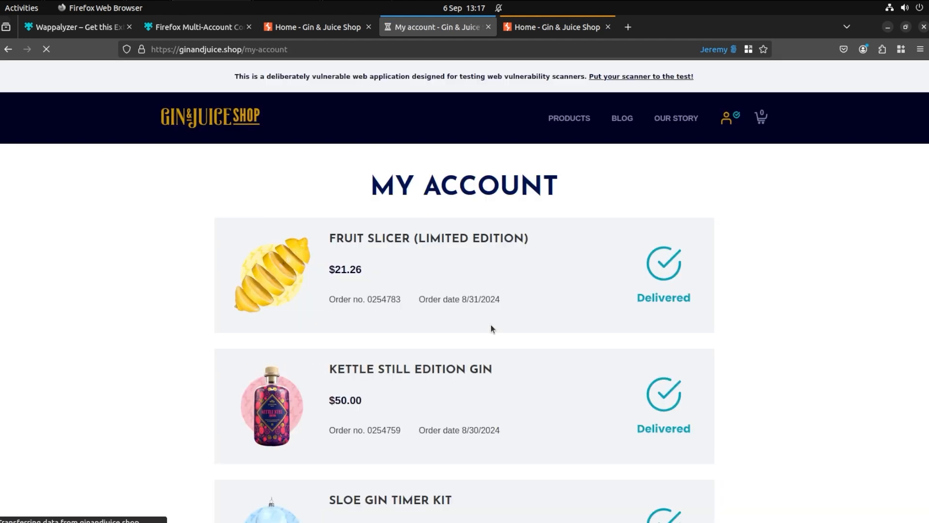
pyautogui.click(556, 26)
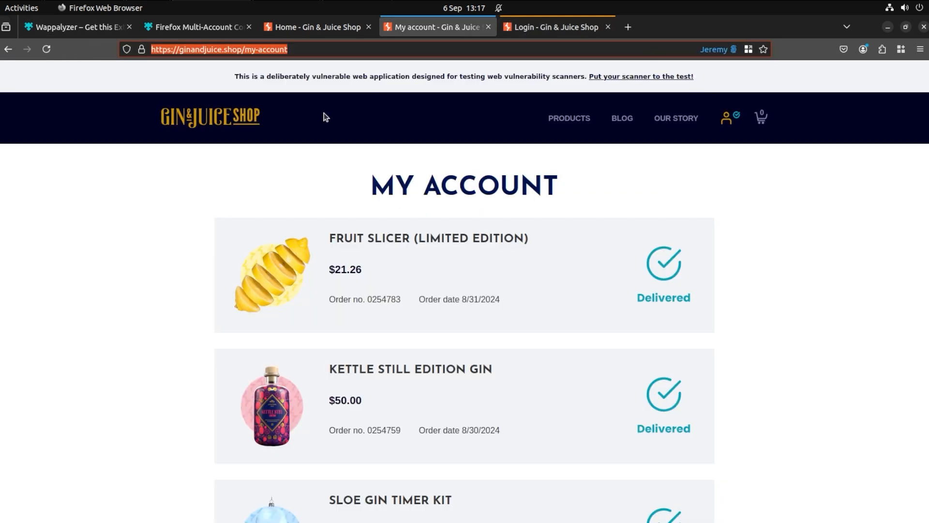
pyautogui.click(556, 26)
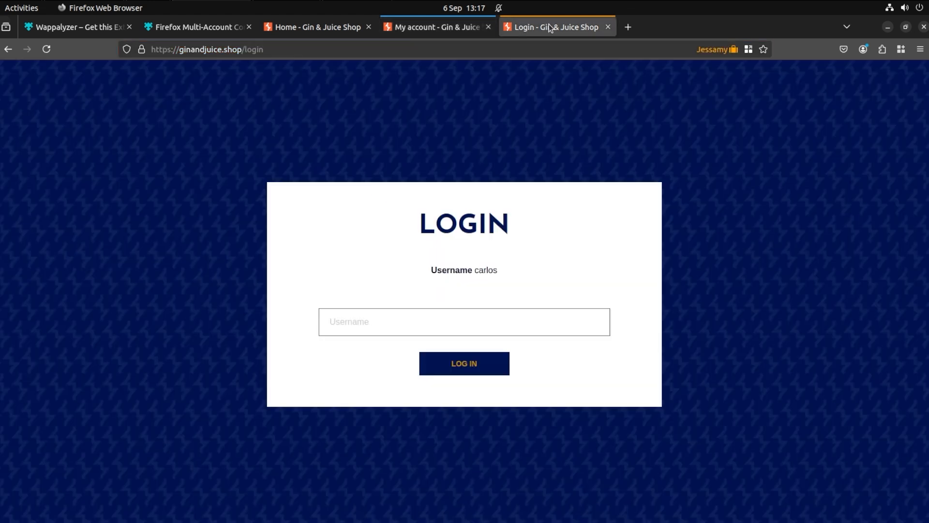
# - Show the logged-in My Account tab and the Jeremy, Jessamy, Moderator, Administrator container list
pyautogui.click(435, 27)
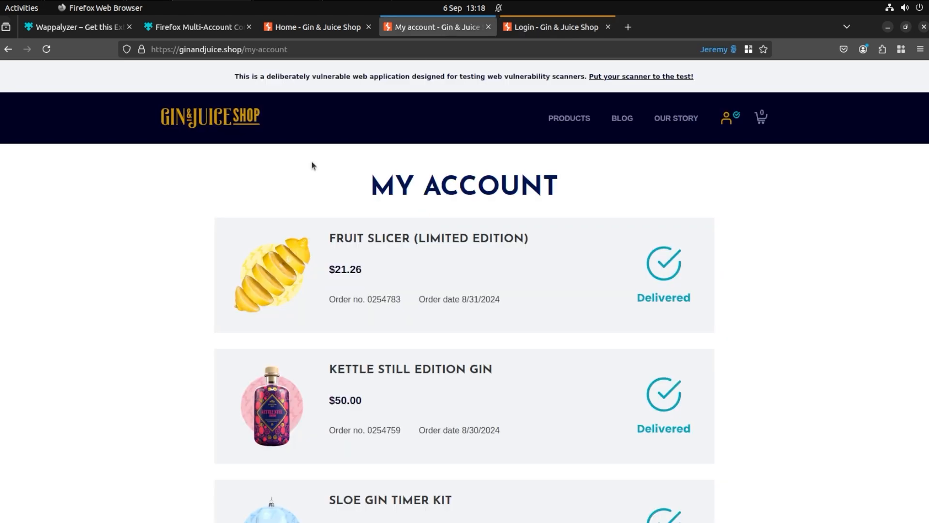
pyautogui.moveTo(513, 303)
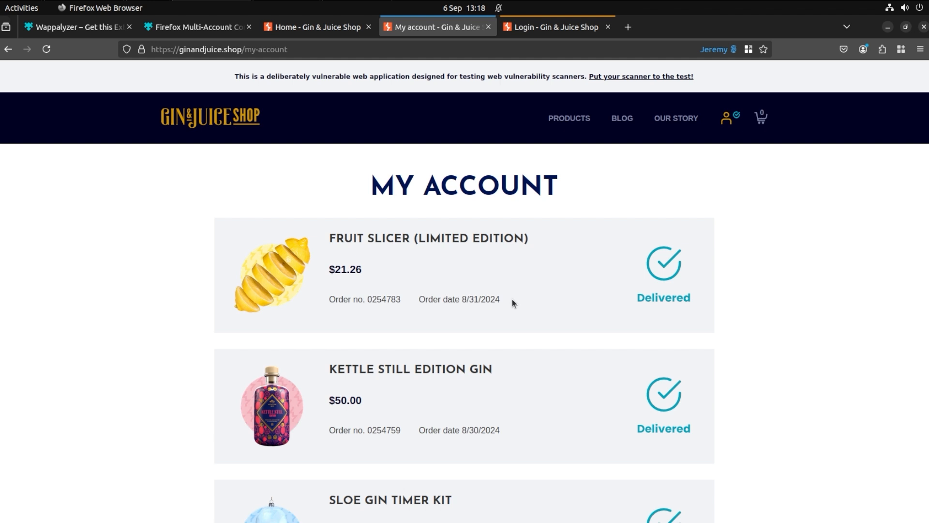
pyautogui.moveTo(641, 168)
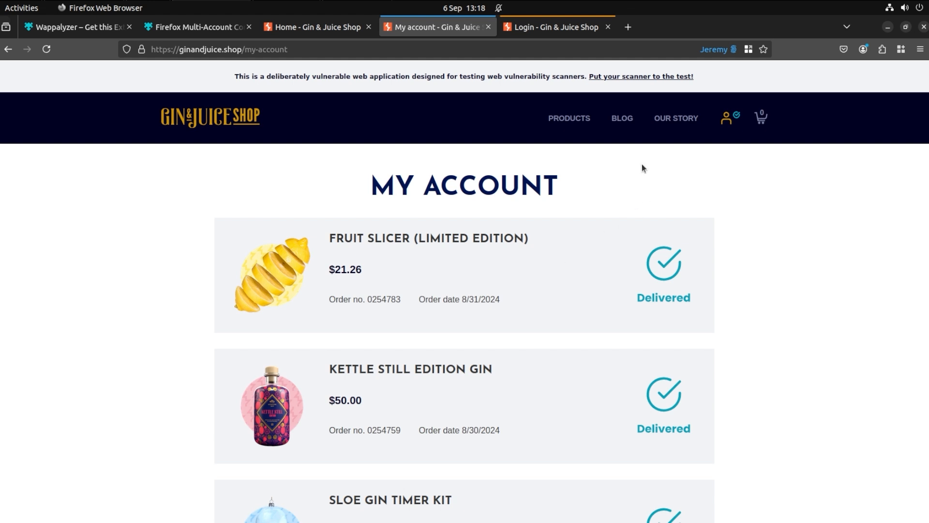
pyautogui.moveTo(891, 78)
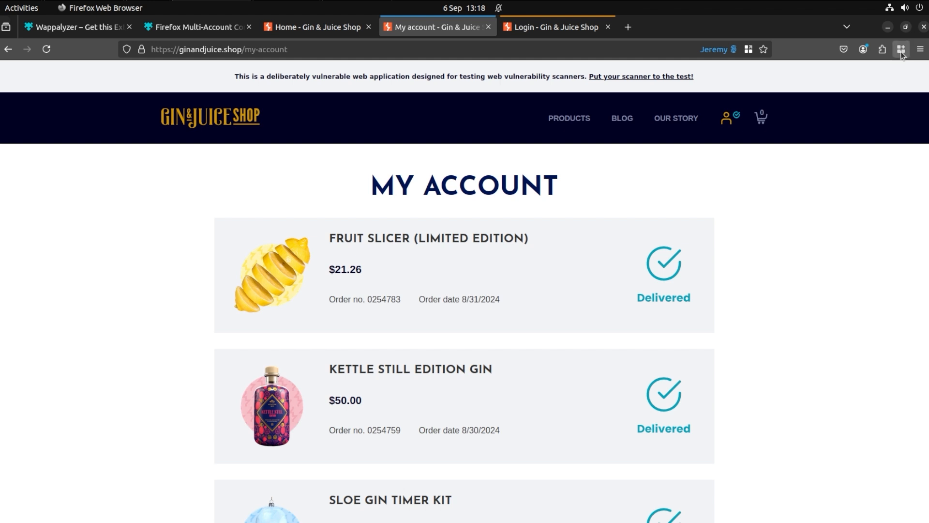
pyautogui.click(900, 50)
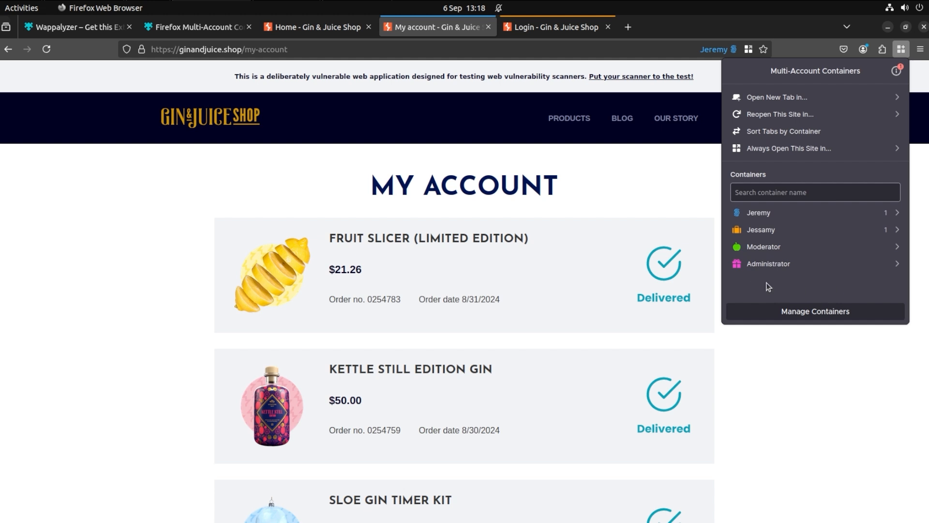
pyautogui.moveTo(608, 185)
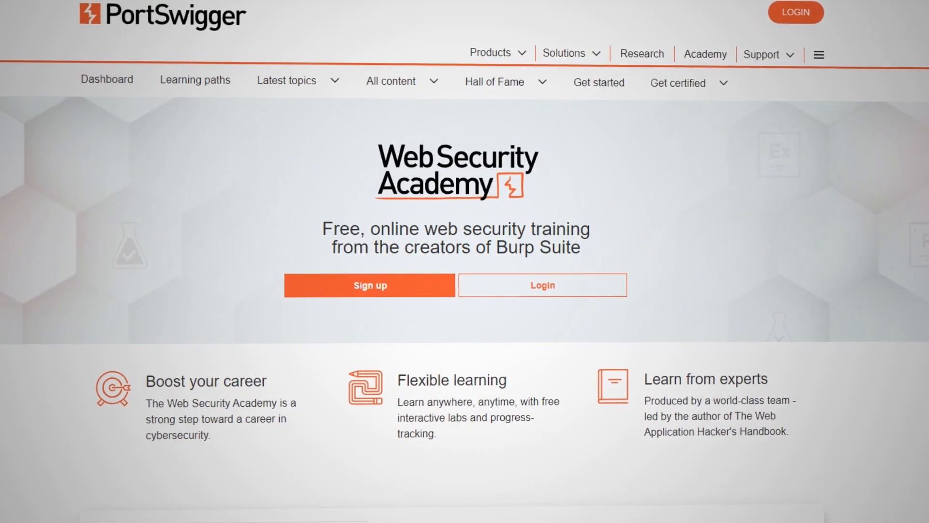
# - Scroll down the PortSwigger Web Security Academy landing page
pyautogui.scroll(-3)
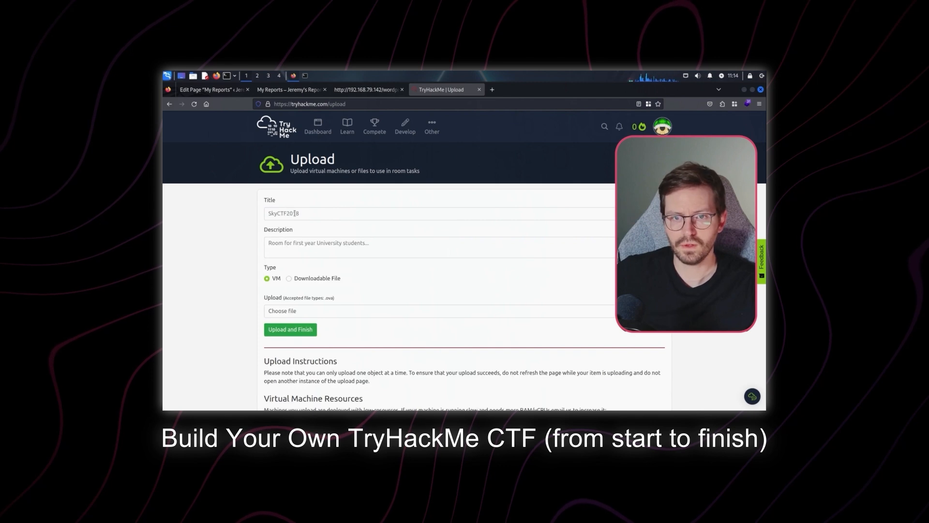
# - Retitle the TryHackMe upload 'Reporter' and move to the Description field
pyautogui.write('R')
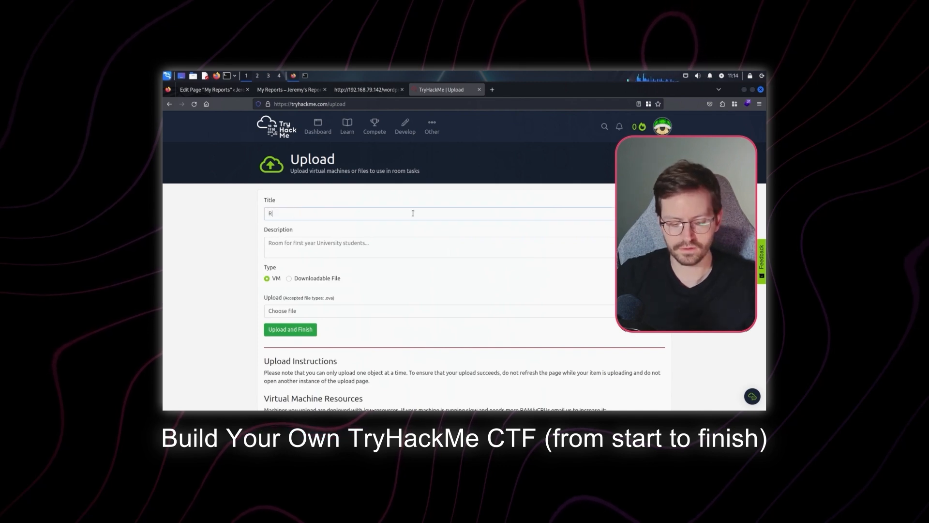
pyautogui.click(438, 247)
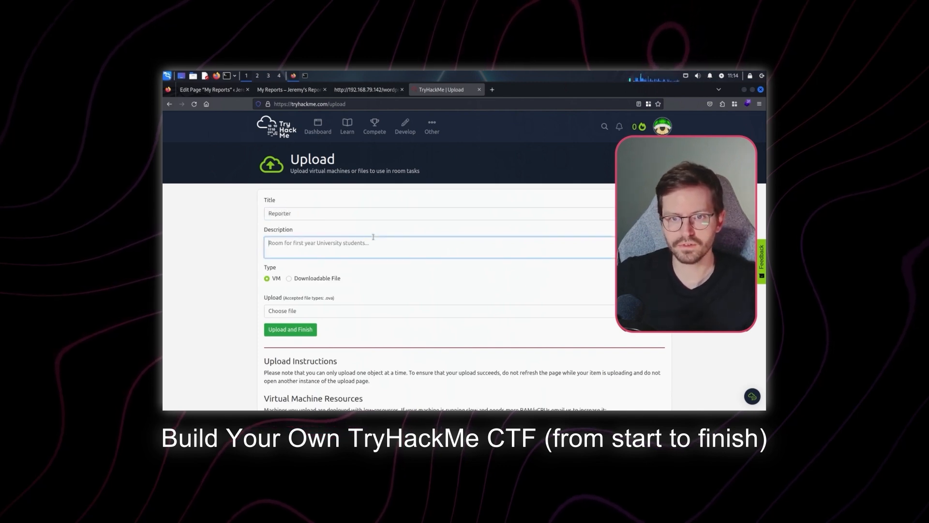